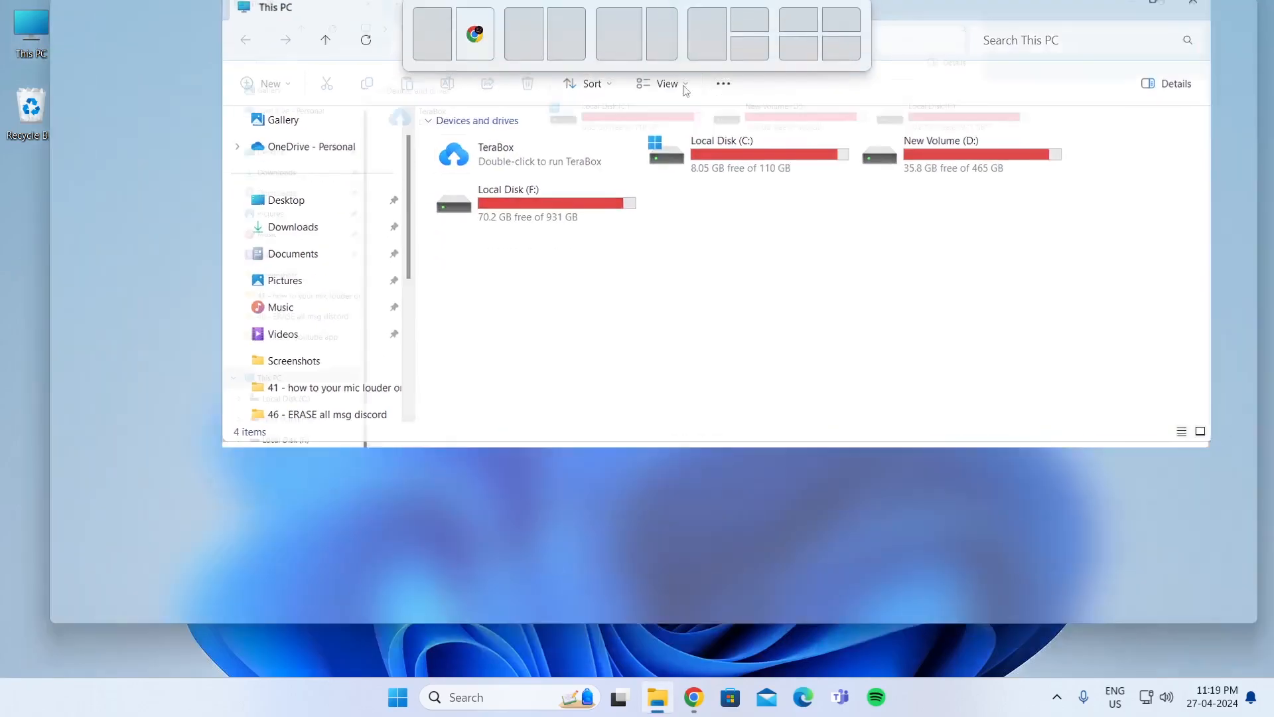
Step: Navigate from Local Disk (C:) through Windows into the SoftwareDistribution folder
double_click(720, 140)
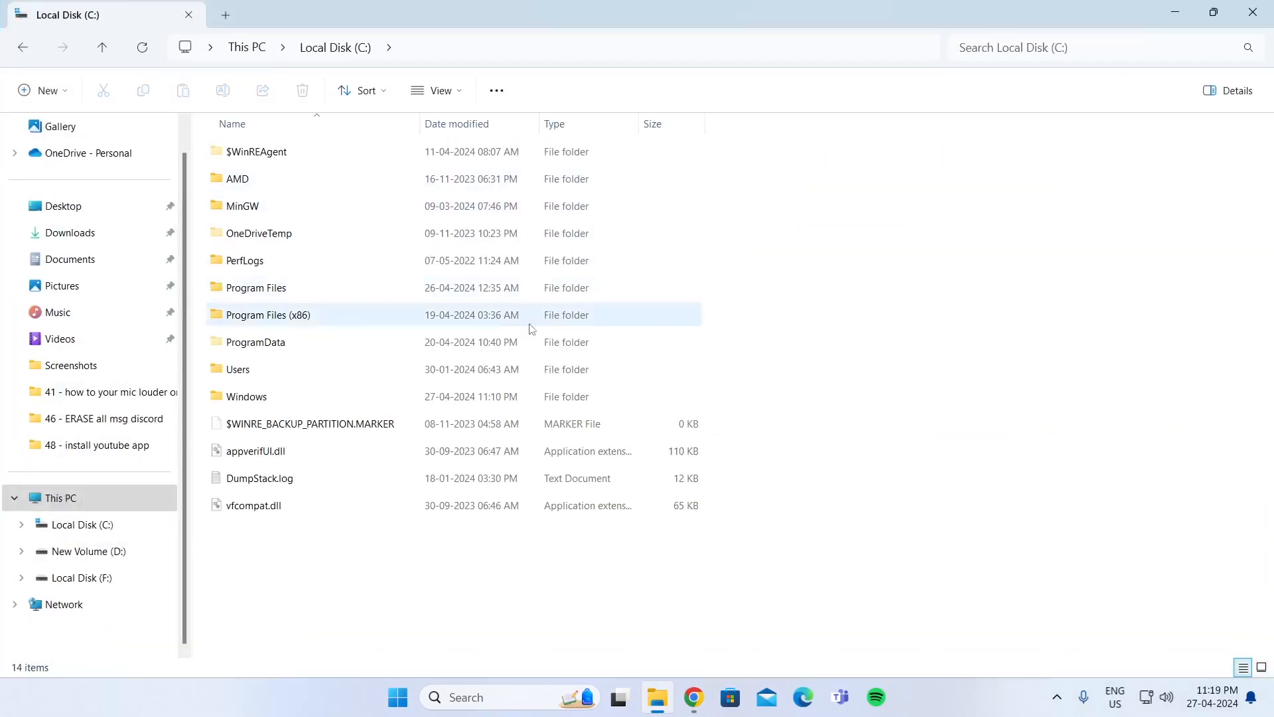
double_click(246, 395)
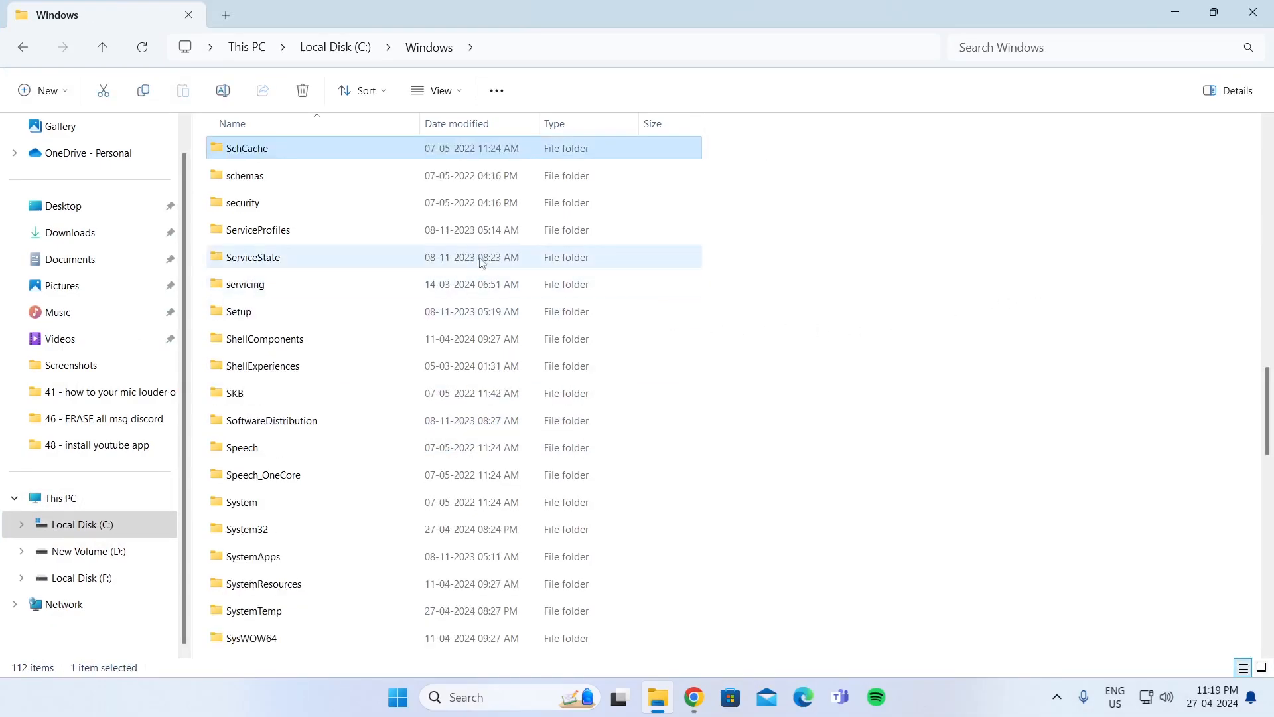
click(241, 202)
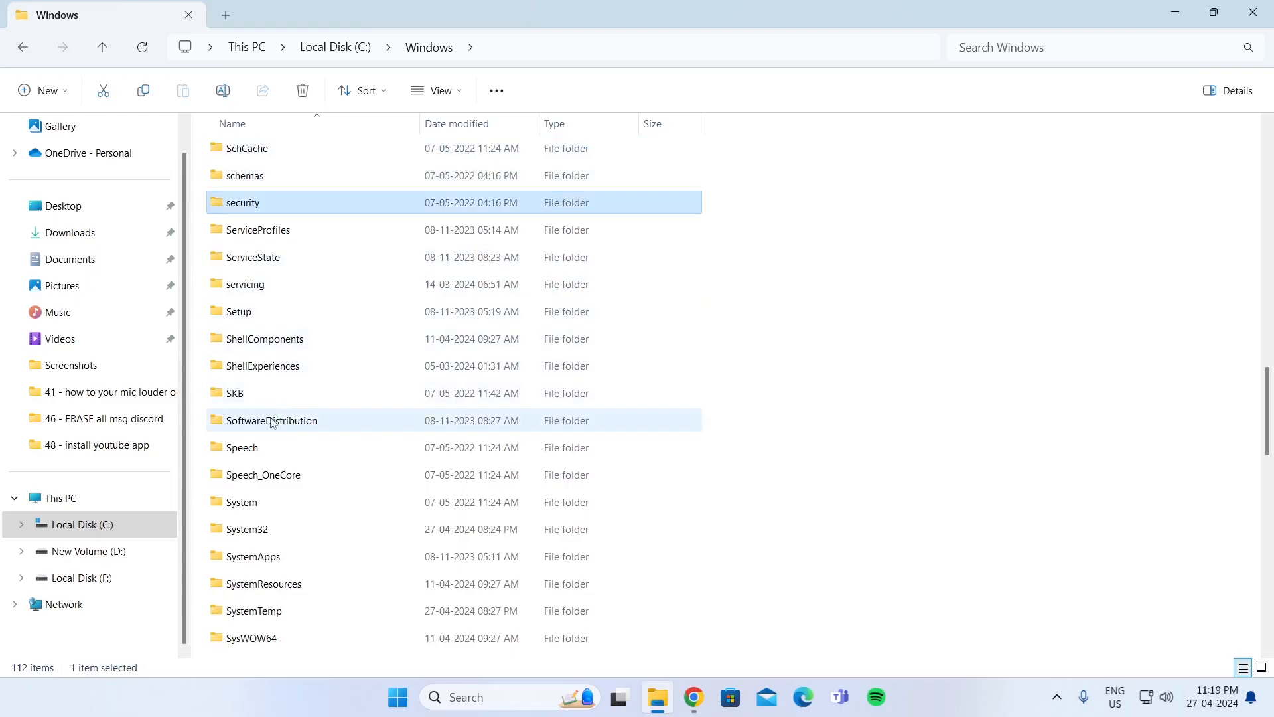
click(272, 420)
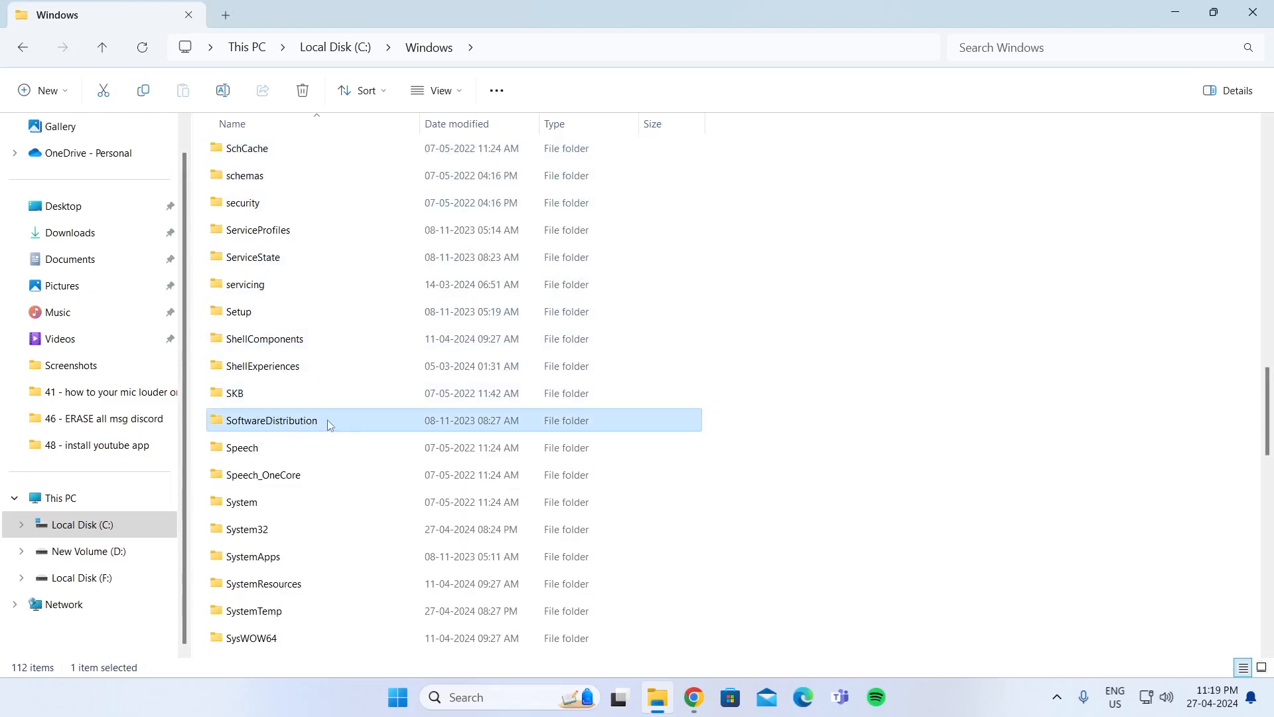
double_click(272, 421)
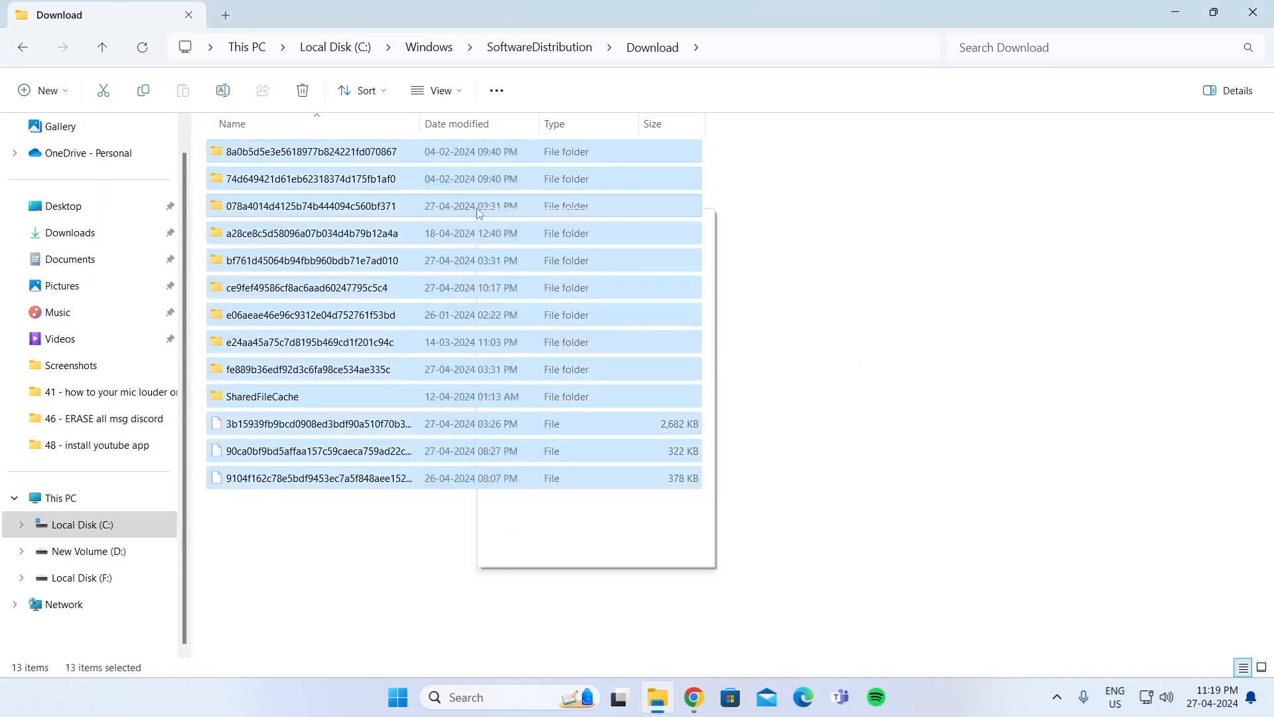
Step: Permanently delete the 13 selected update items in the Download folder
click(301, 91)
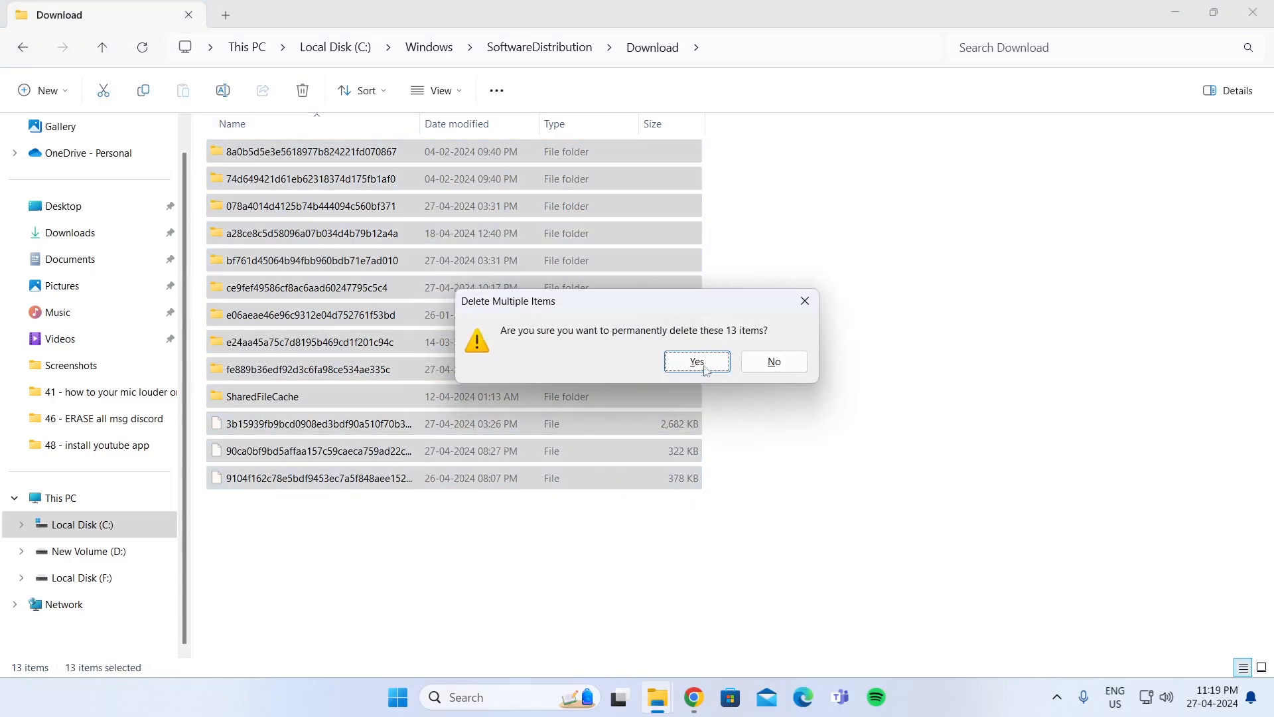
click(695, 361)
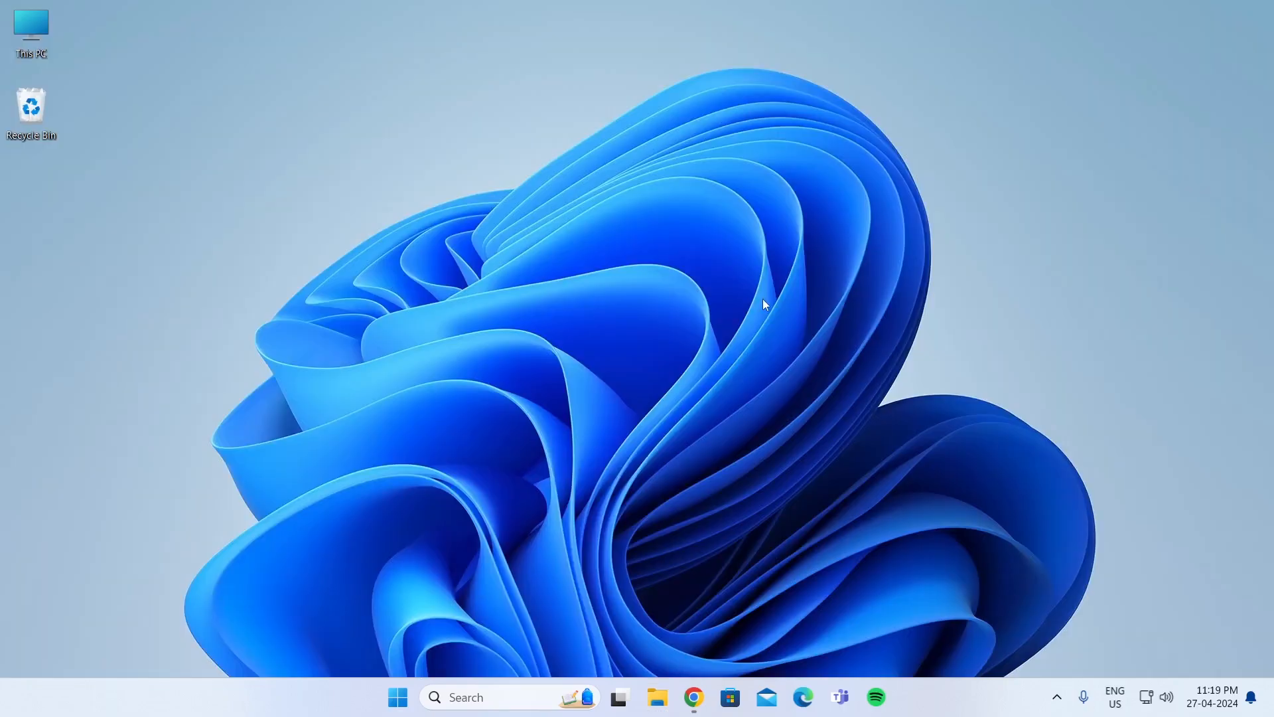
mouse_move(398, 695)
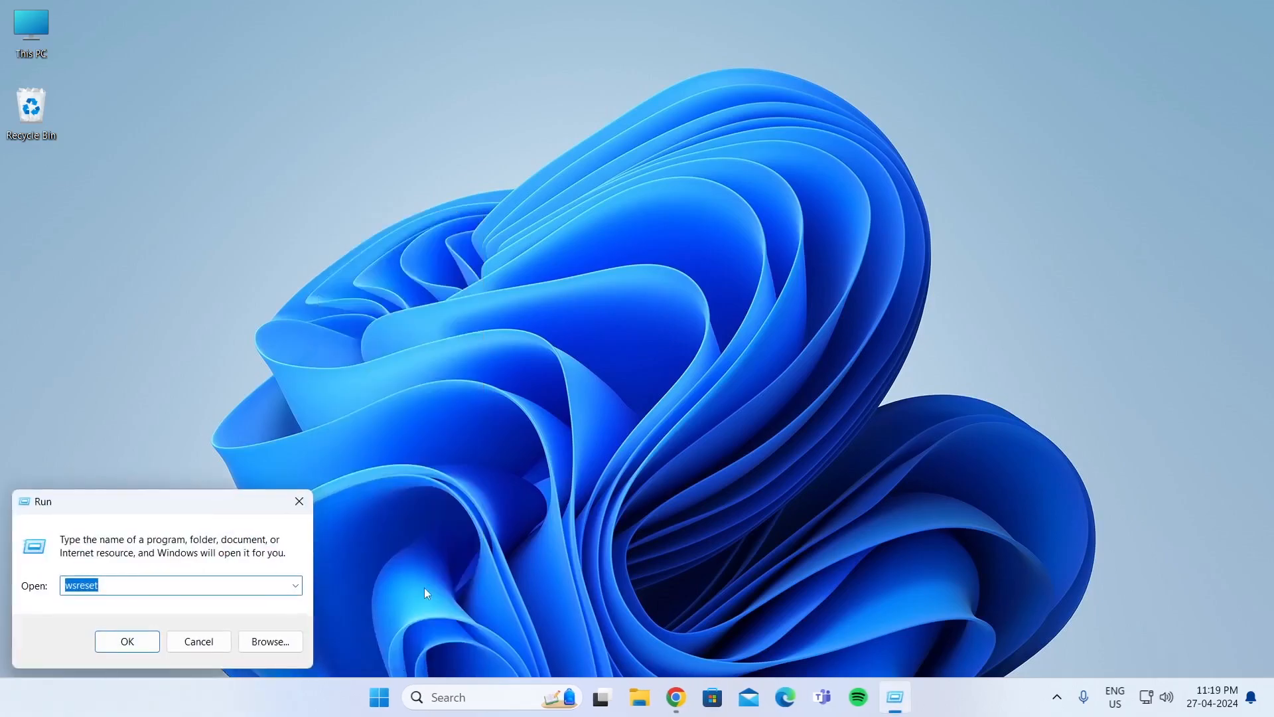
Step: Run wsreset to reset the Store cache, then close the reopened Store window
key(backspace)
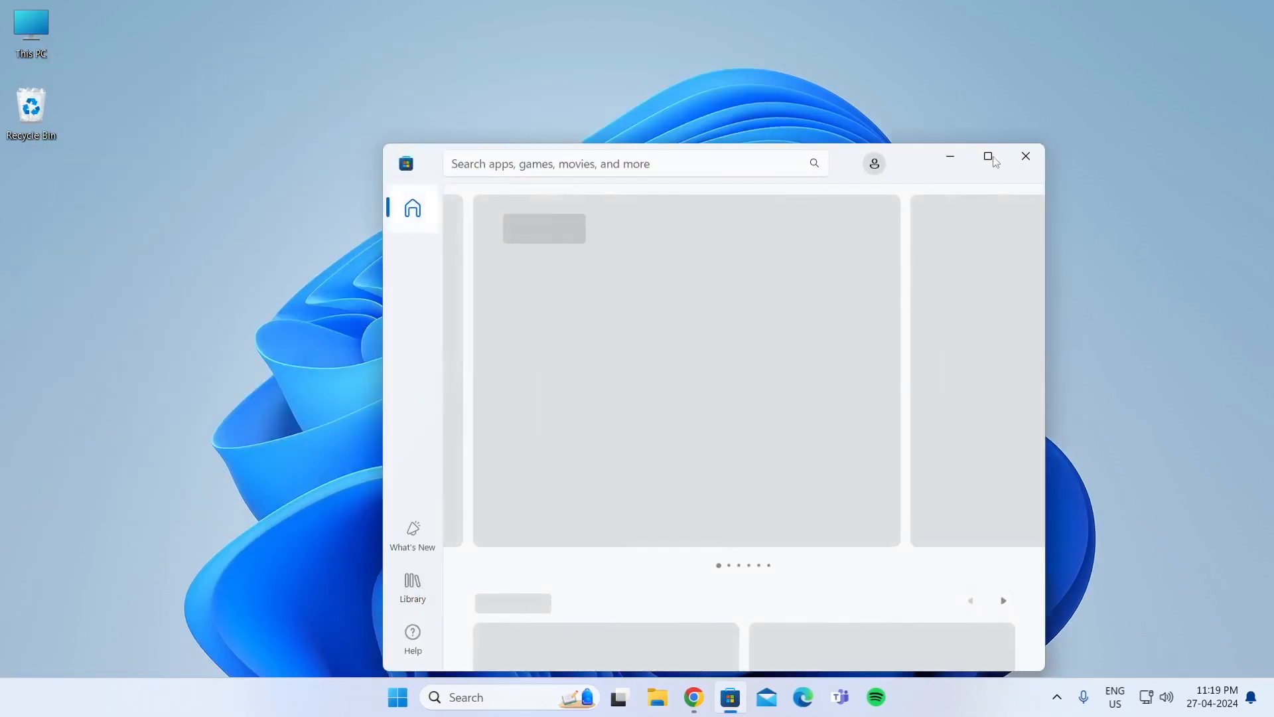
click(988, 156)
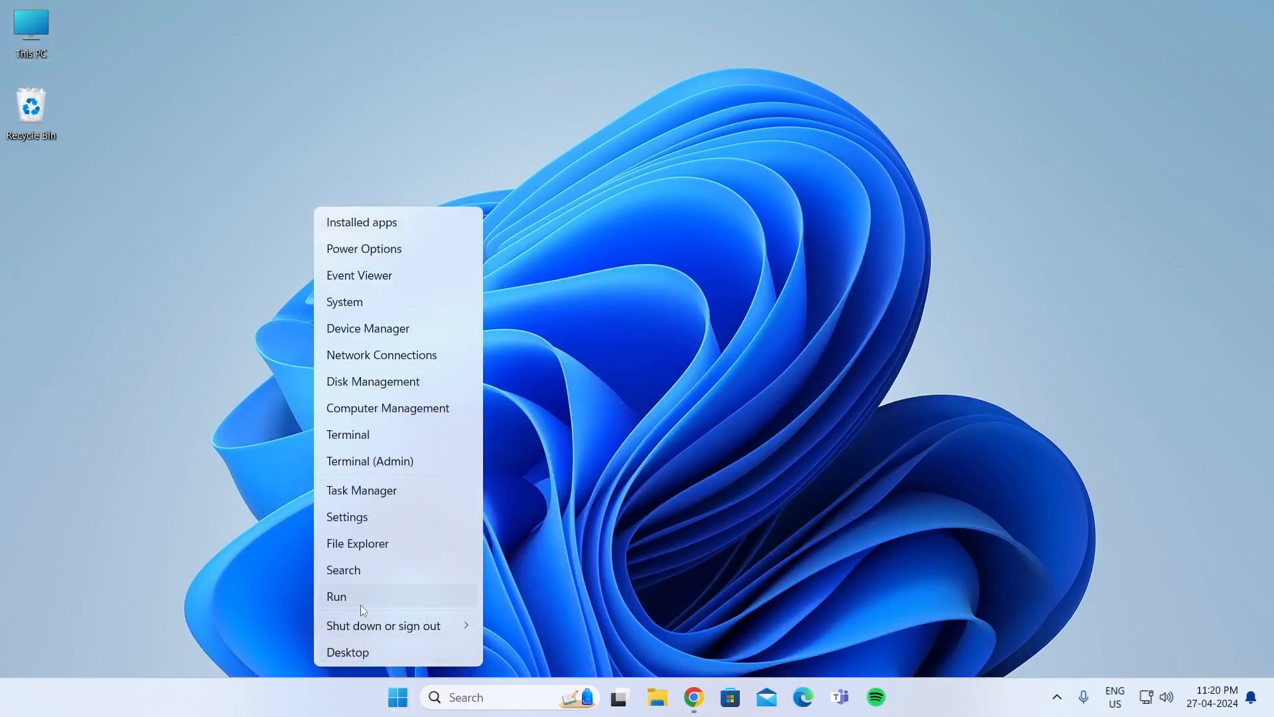
Step: Launch Disk Cleanup by running cleanmgr from the Run box
click(336, 596)
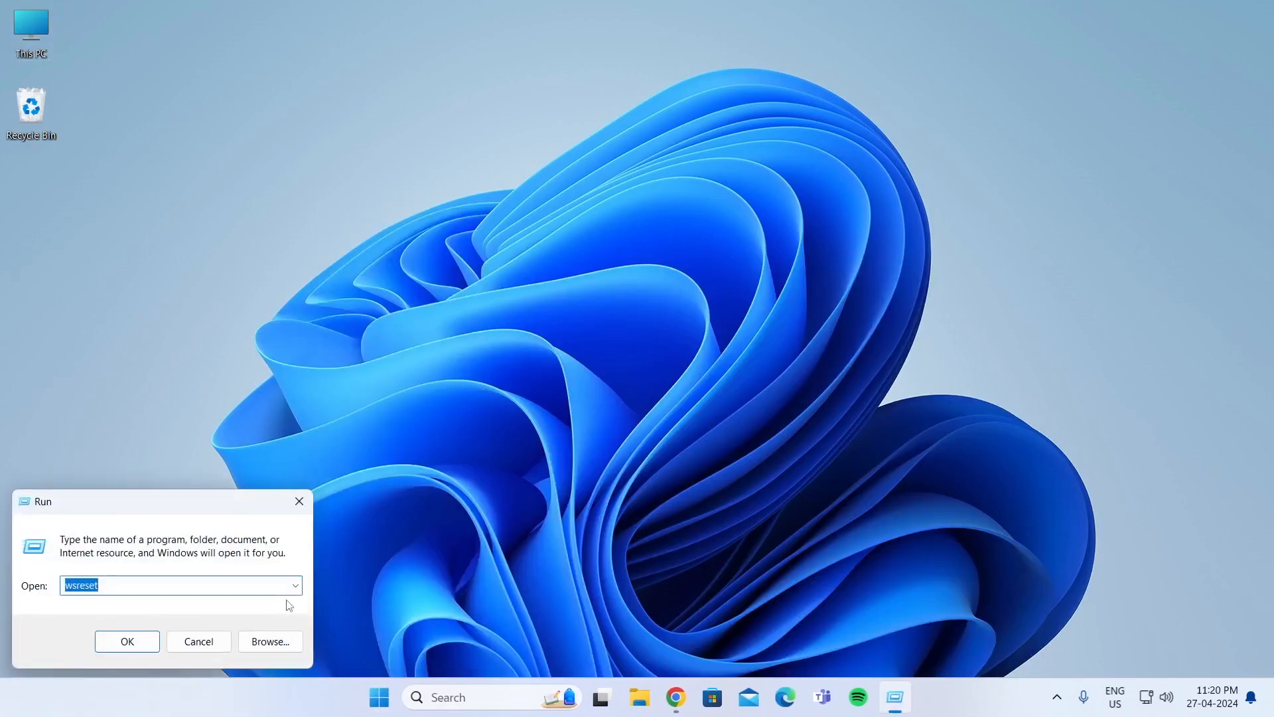
text(cleanmgr)
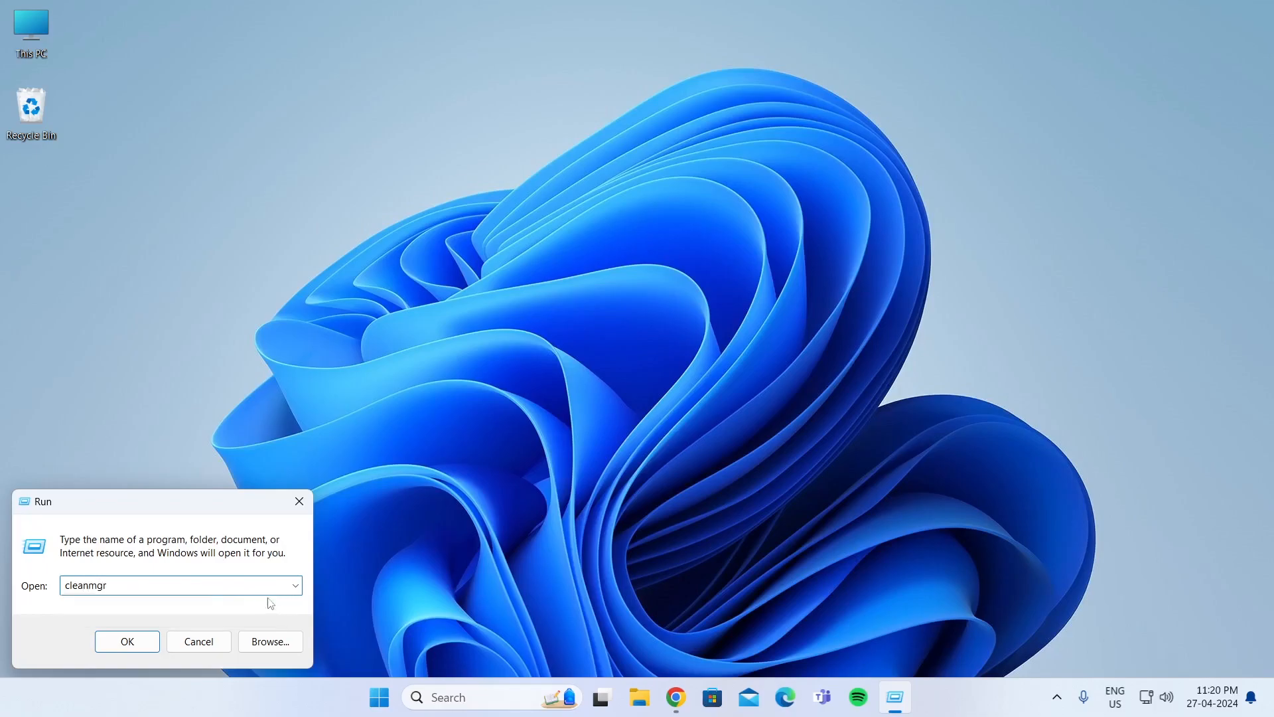
click(126, 641)
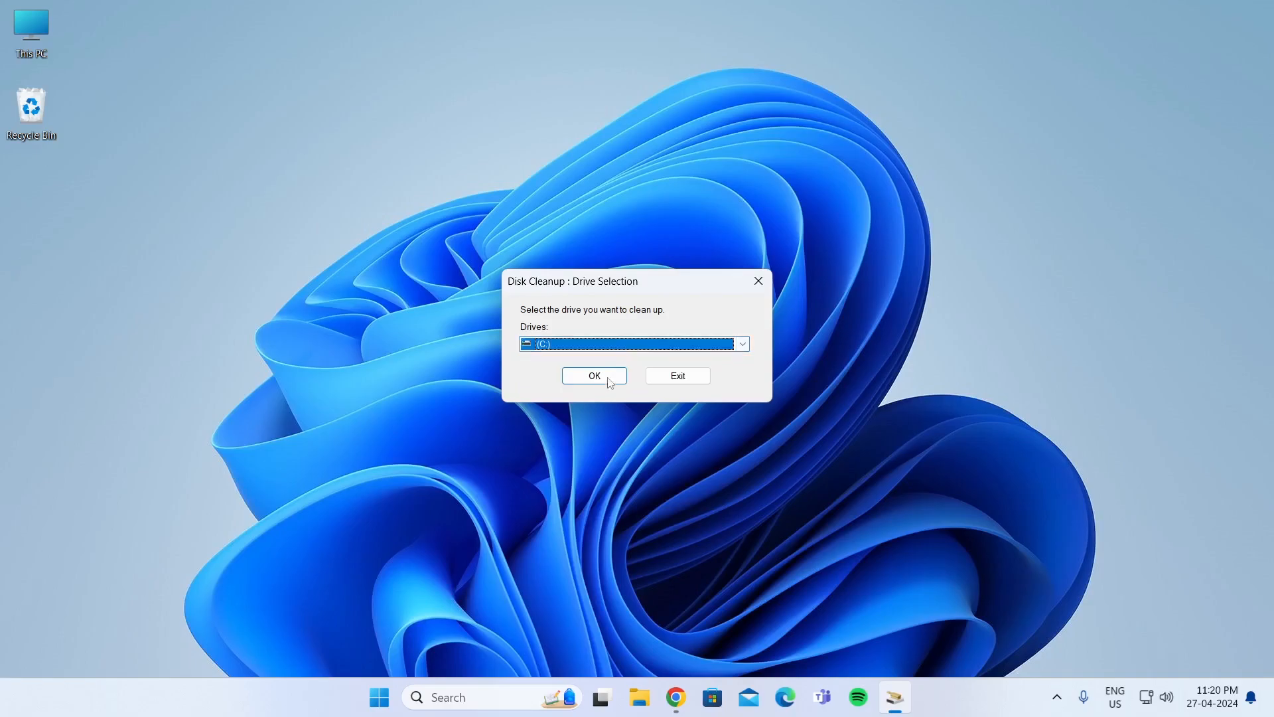
Step: Rescan drive C: with system files included and permanently delete the checked categories (1.06 GB)
click(593, 376)
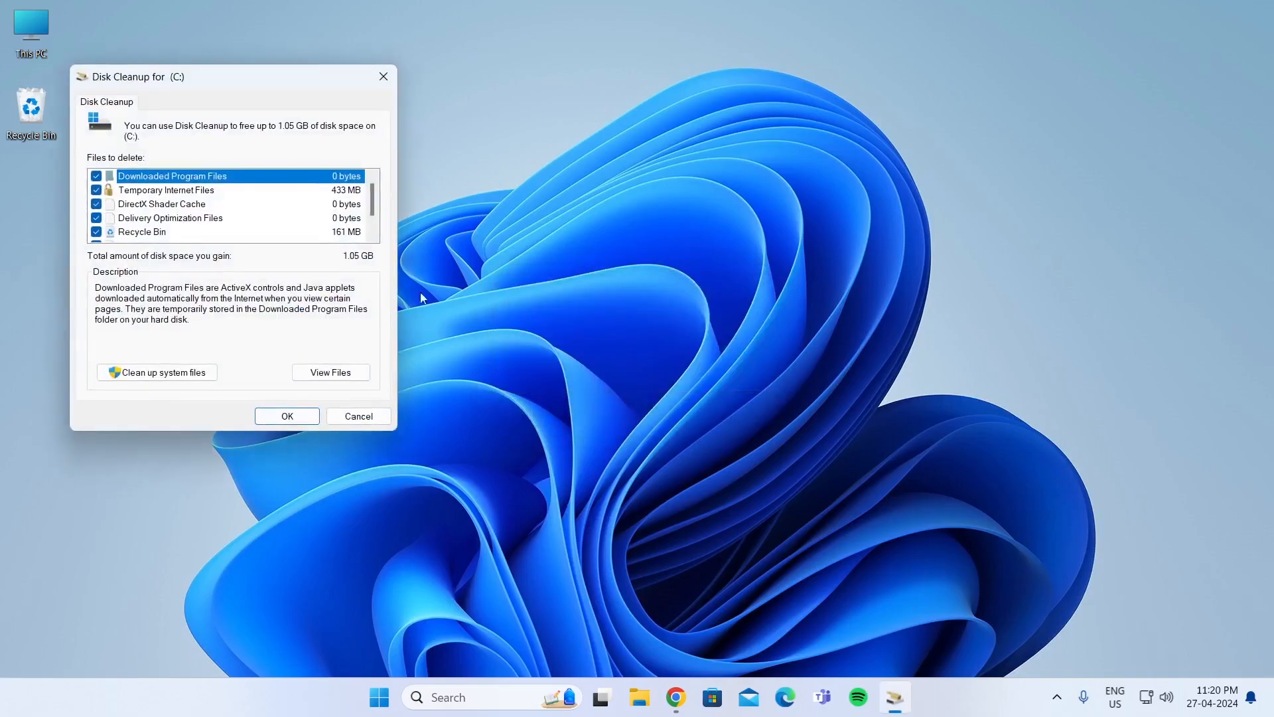
scroll(down, 3)
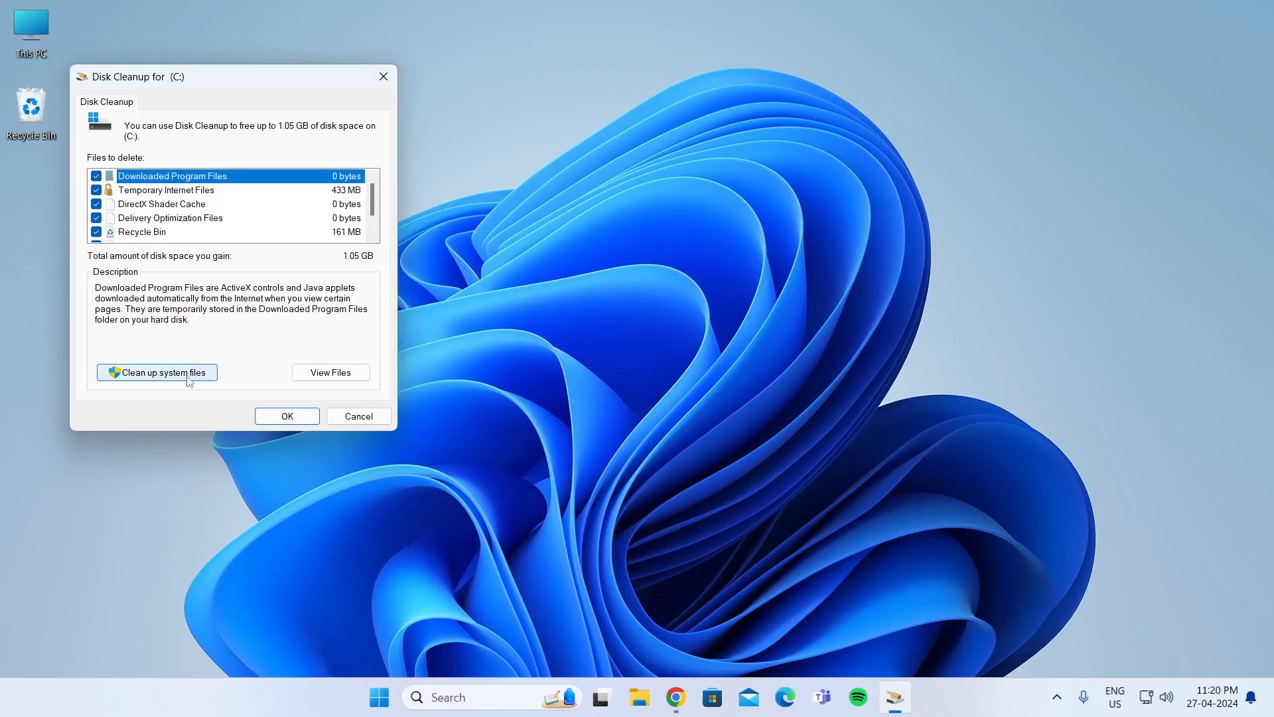
click(156, 372)
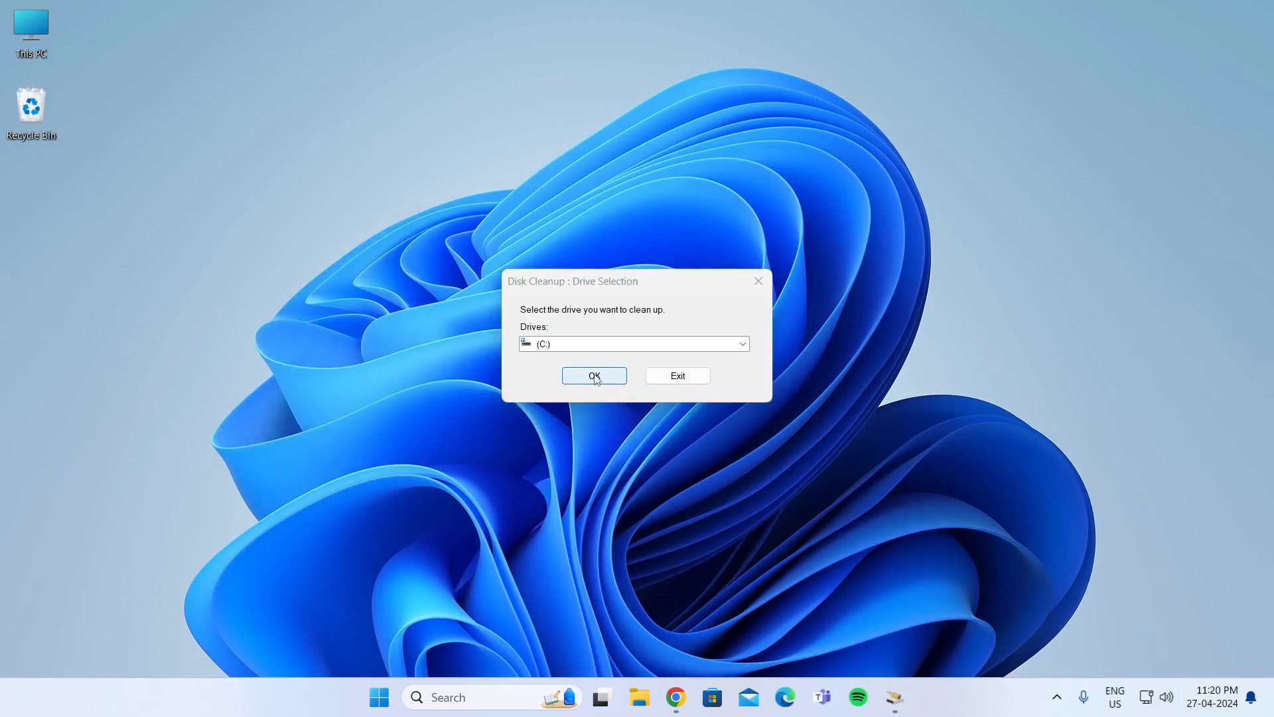
click(594, 375)
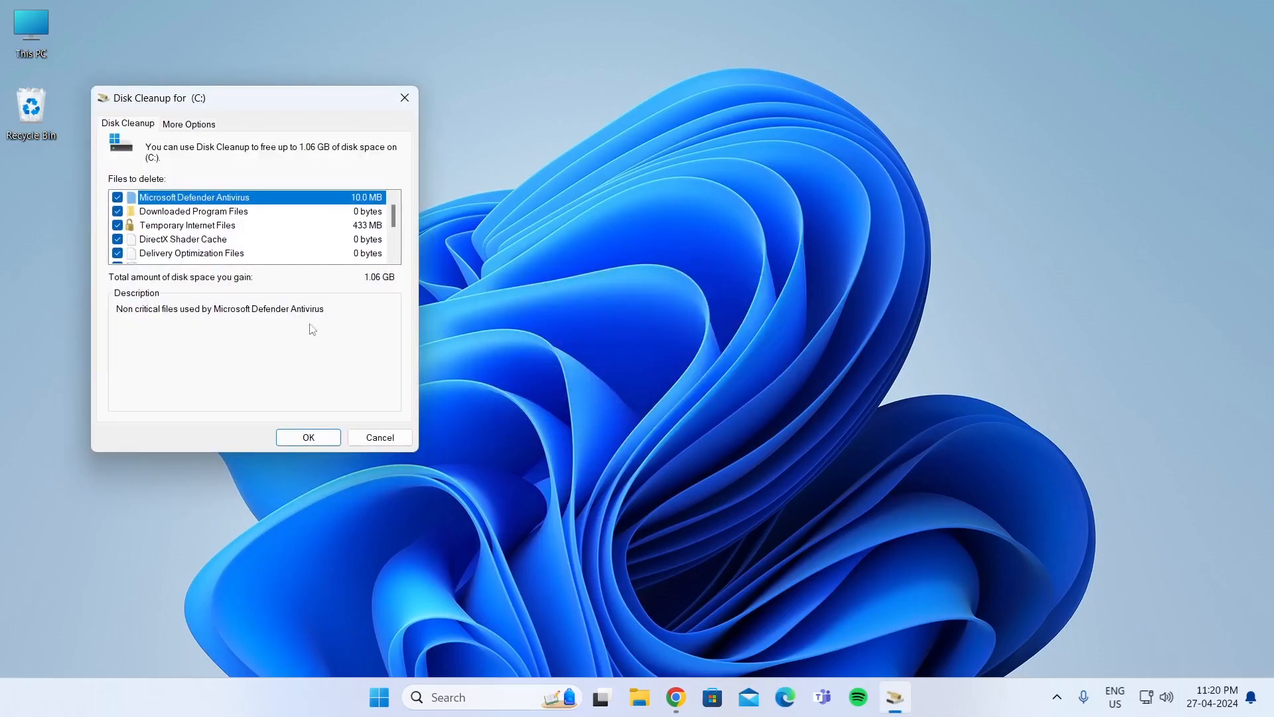
click(308, 437)
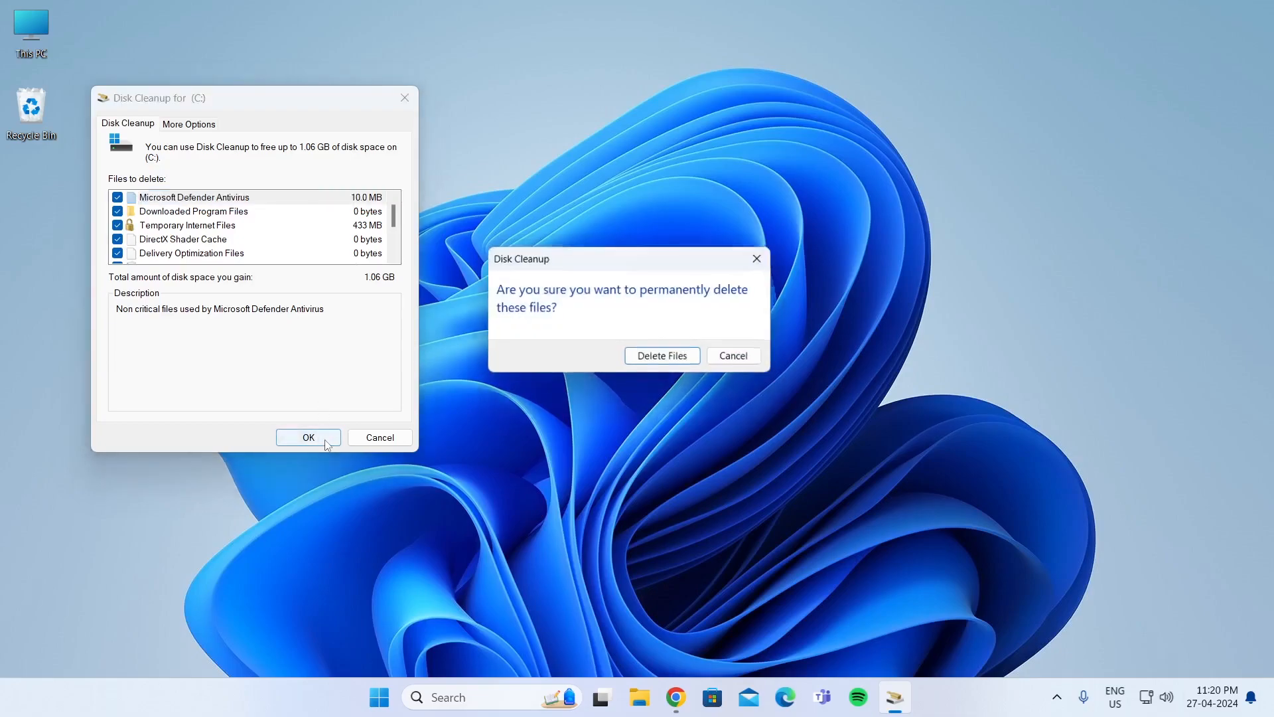
click(661, 355)
text(appwiz.cpl)
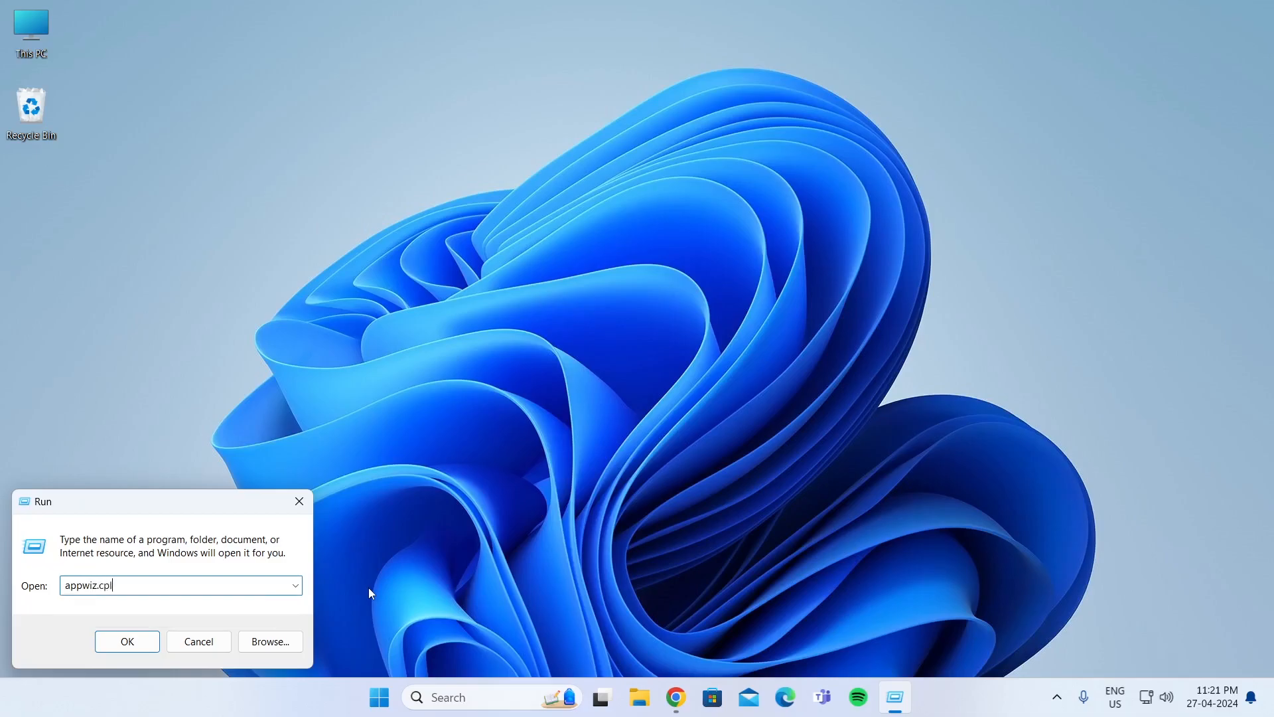
Step: Open Programs and Features with appwiz.cpl
click(126, 641)
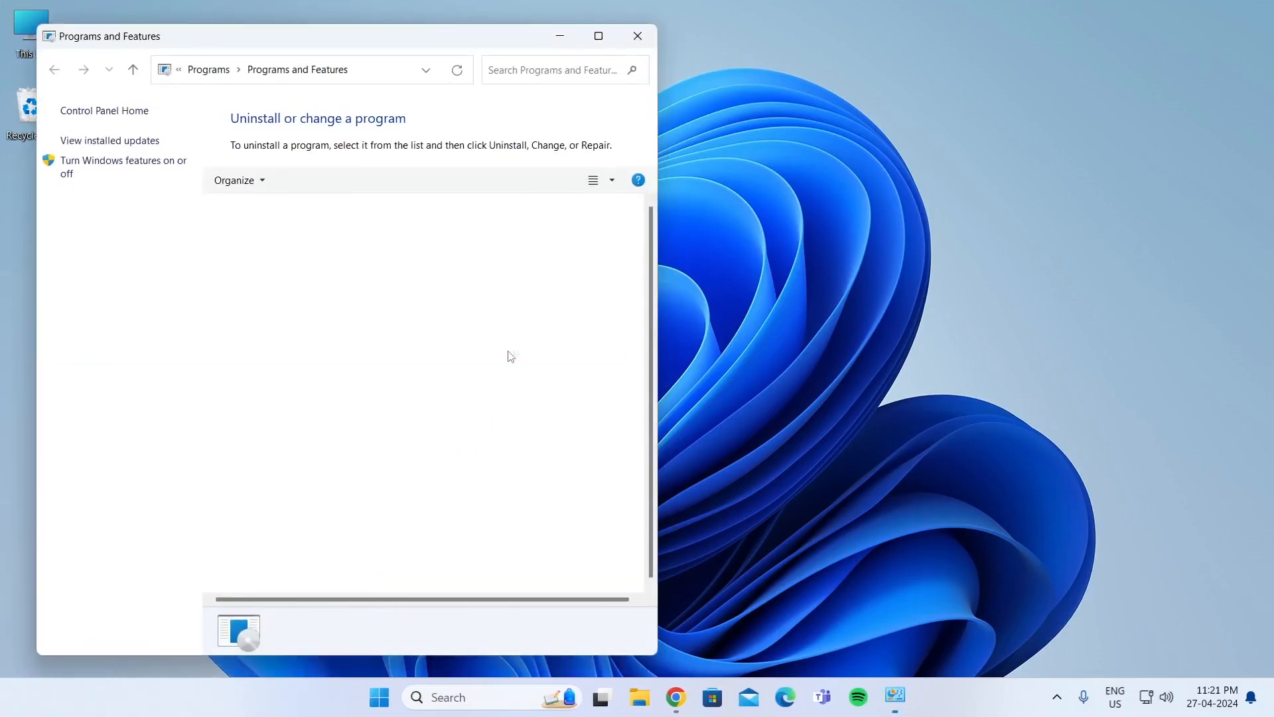
Step: Maximize Programs and Features and scroll through the 87 installed programs
click(597, 36)
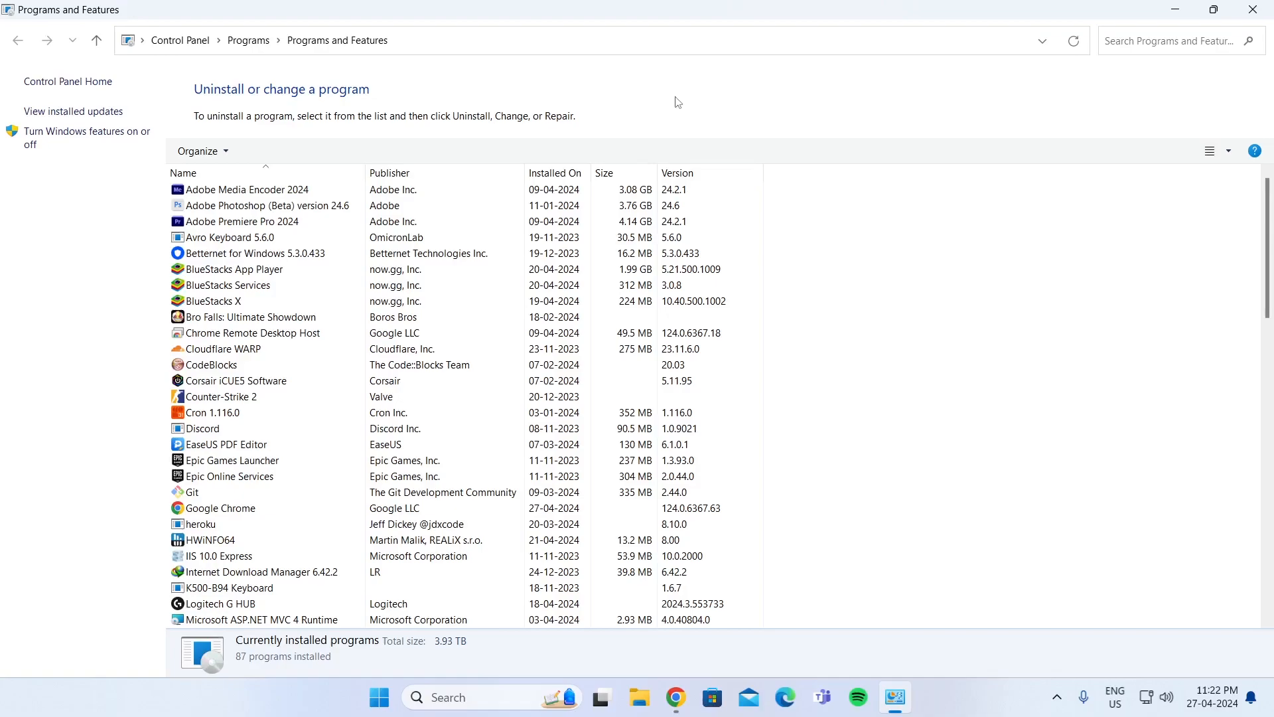
scroll(down, 3)
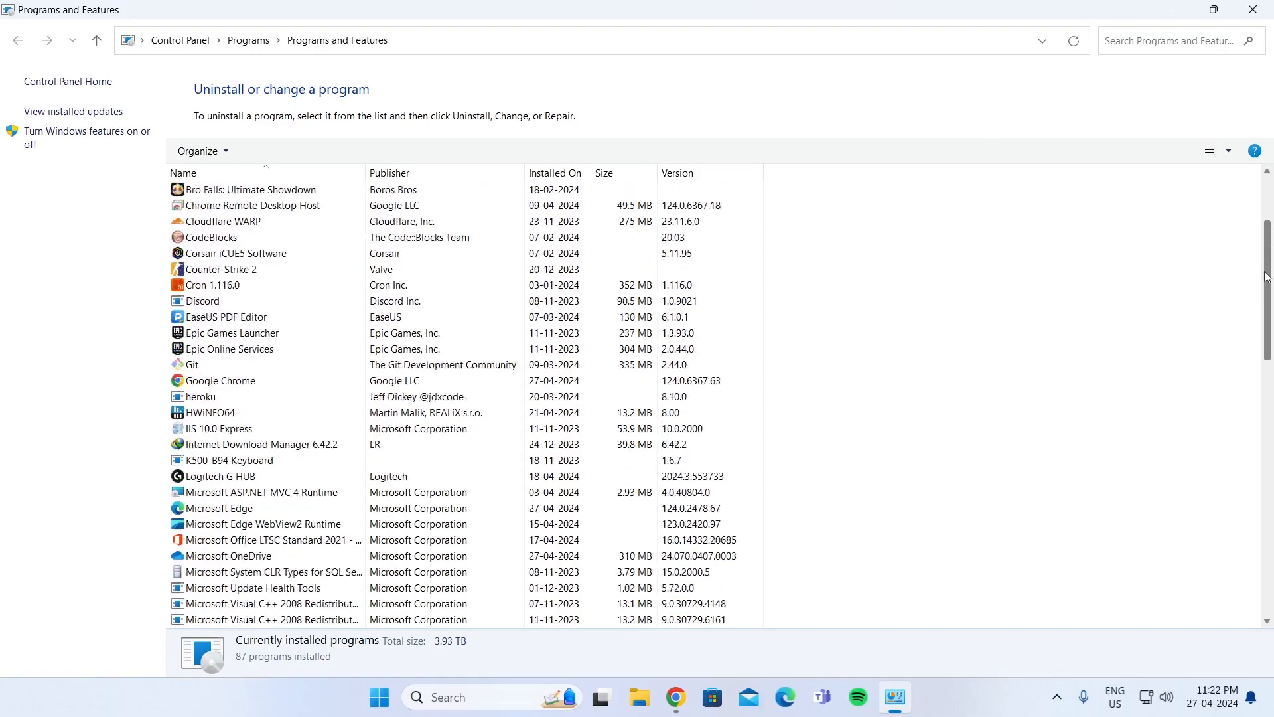
scroll(down, 3)
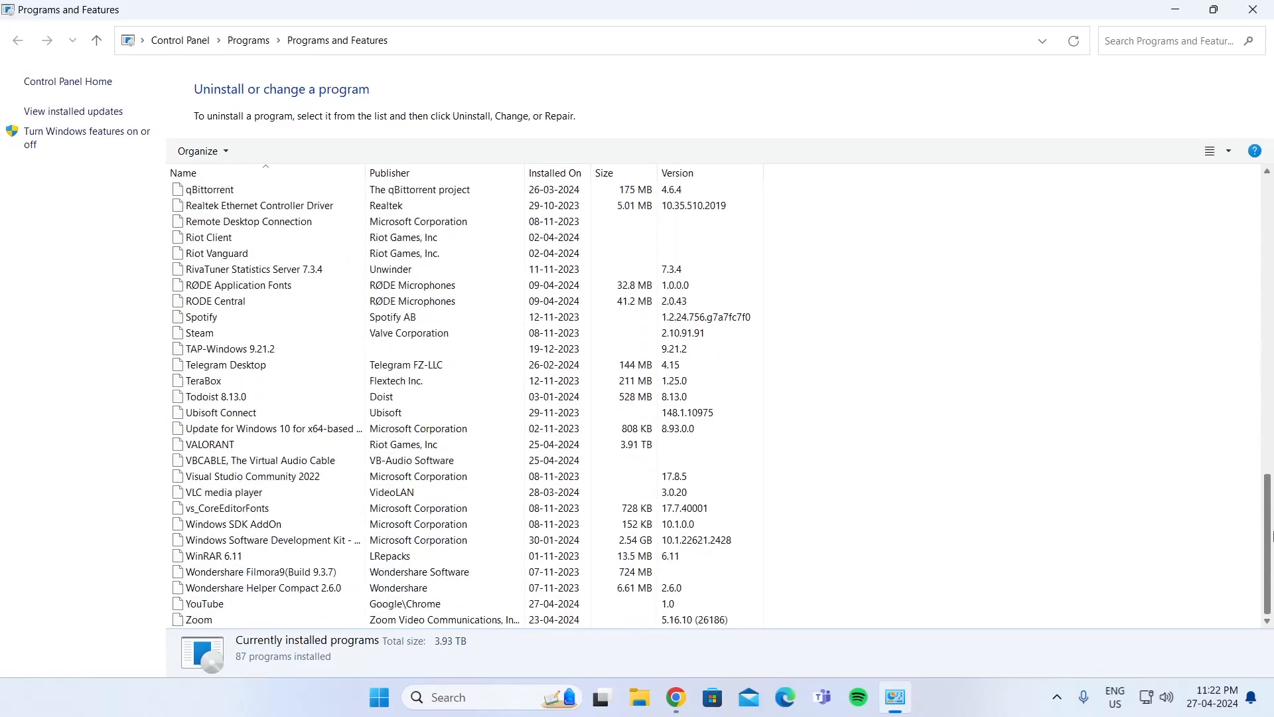
click(206, 603)
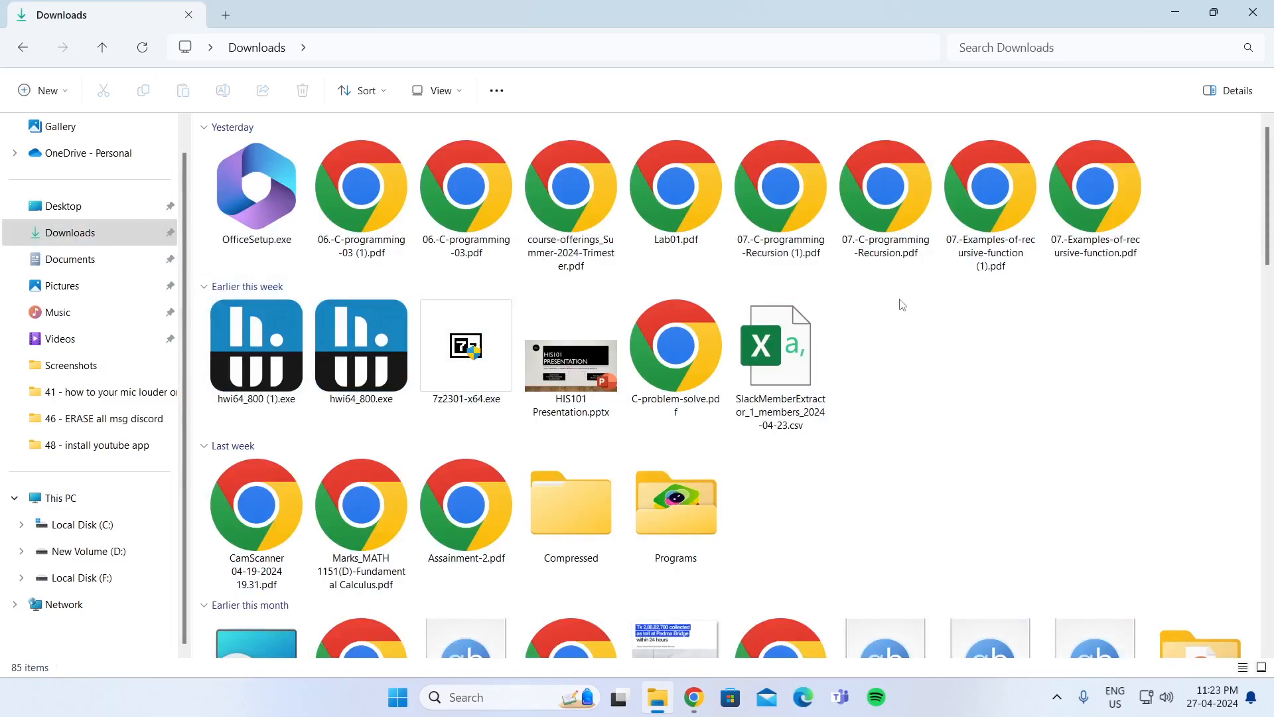
Step: Permanently delete all 85 Downloads items, skipping the desktop.ini system file
key(ctrl+a)
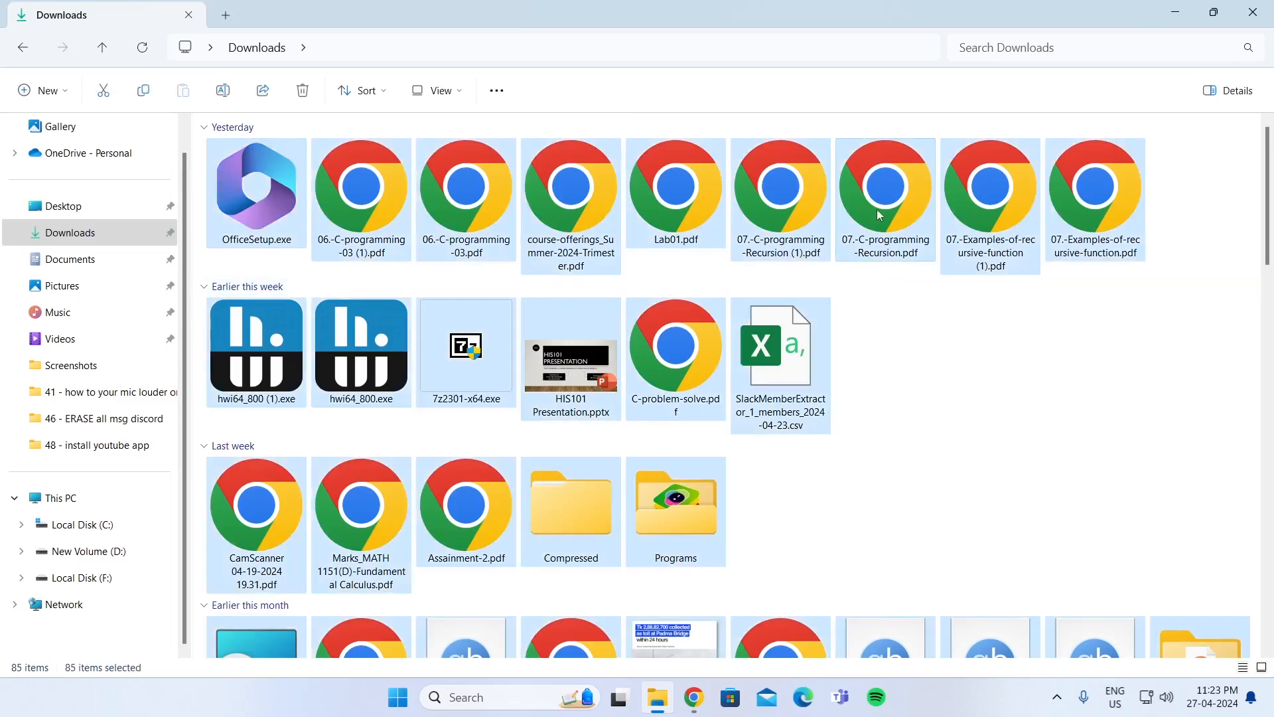
click(301, 90)
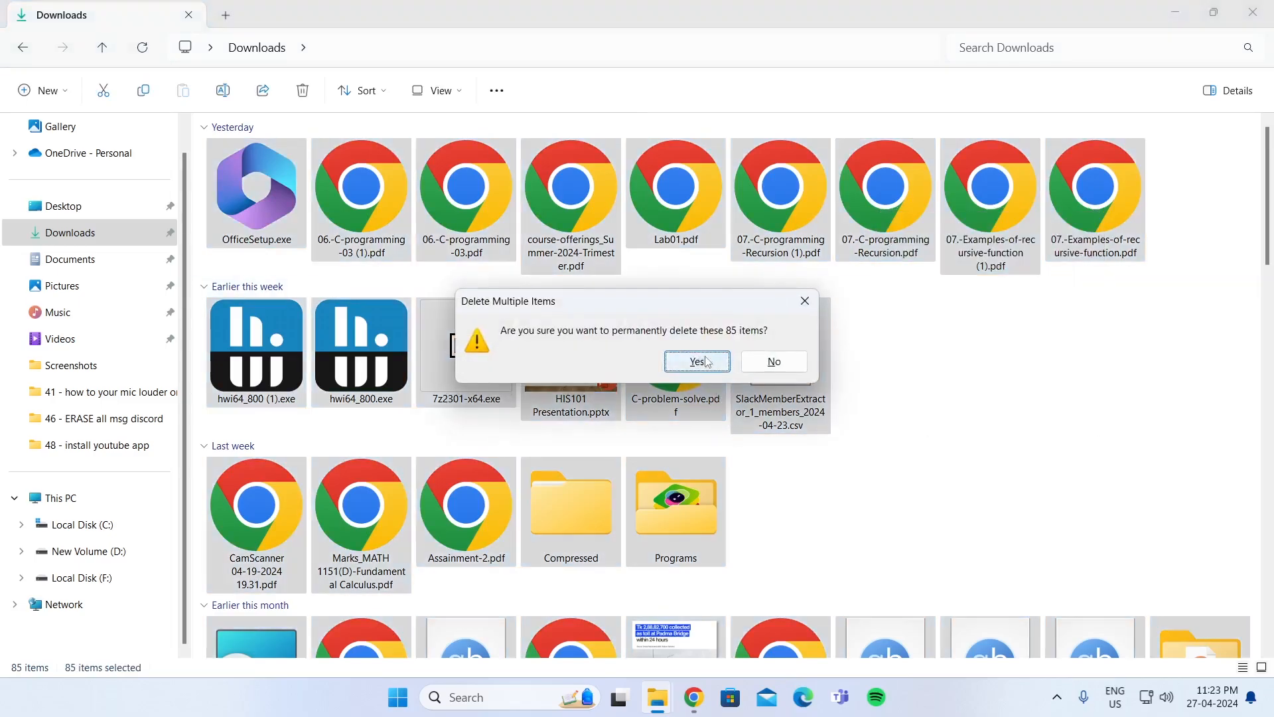
click(696, 361)
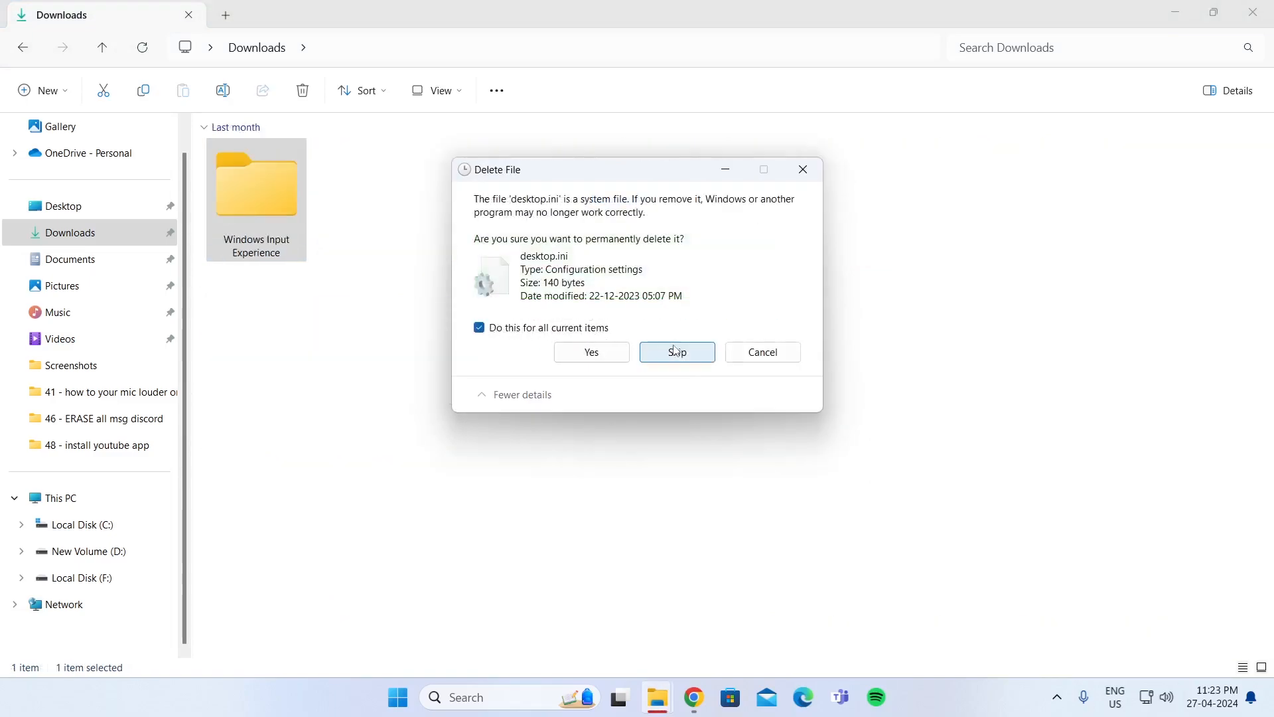
click(676, 352)
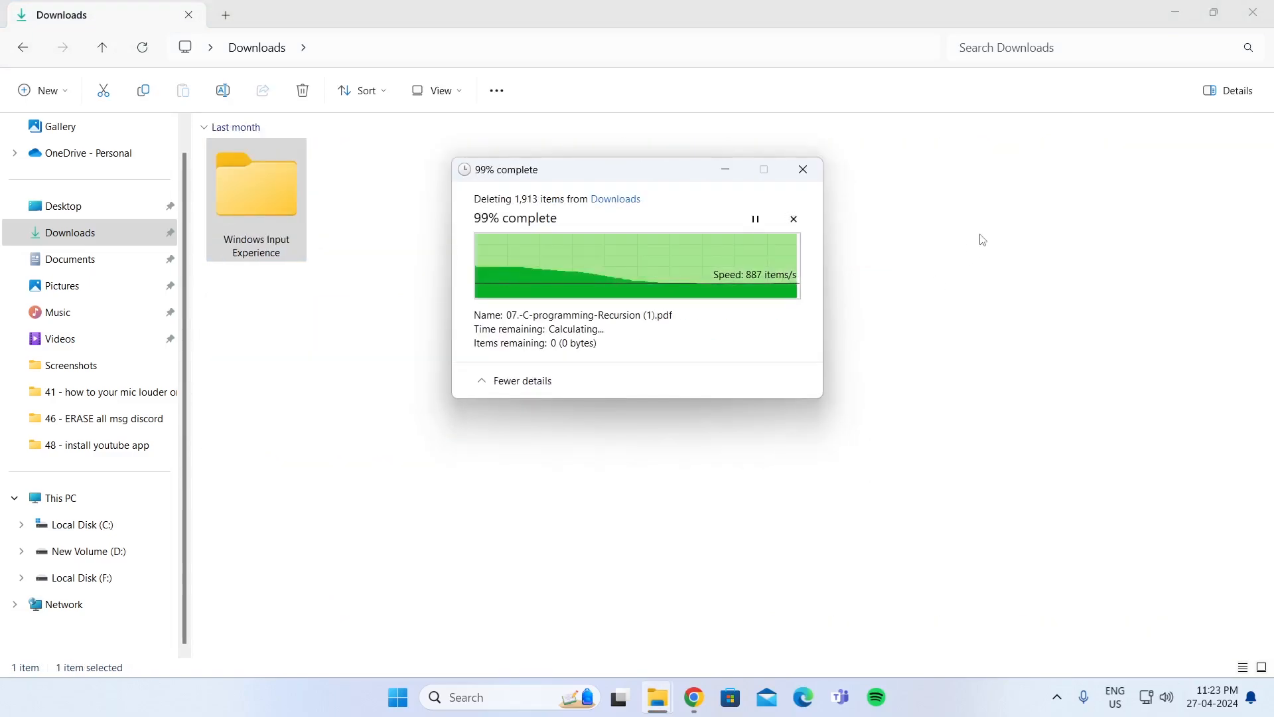